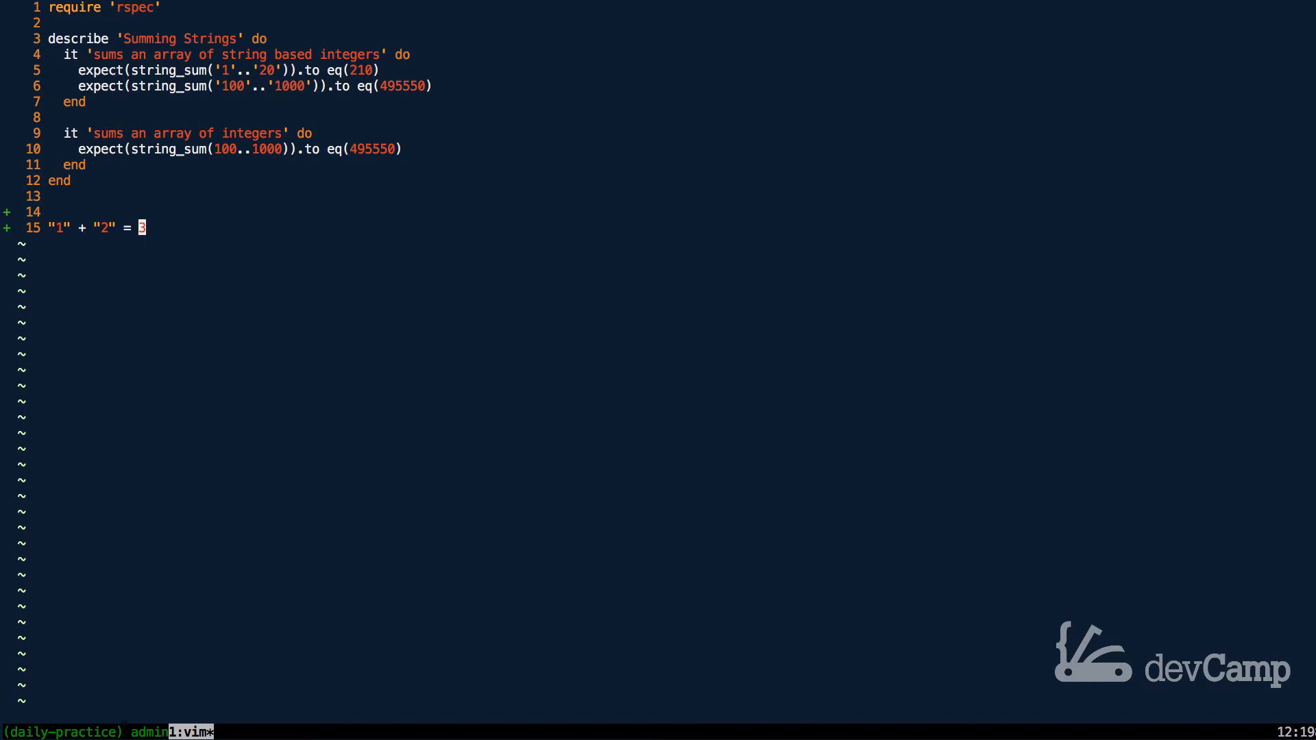
{"action": "type", "text": ":w"}
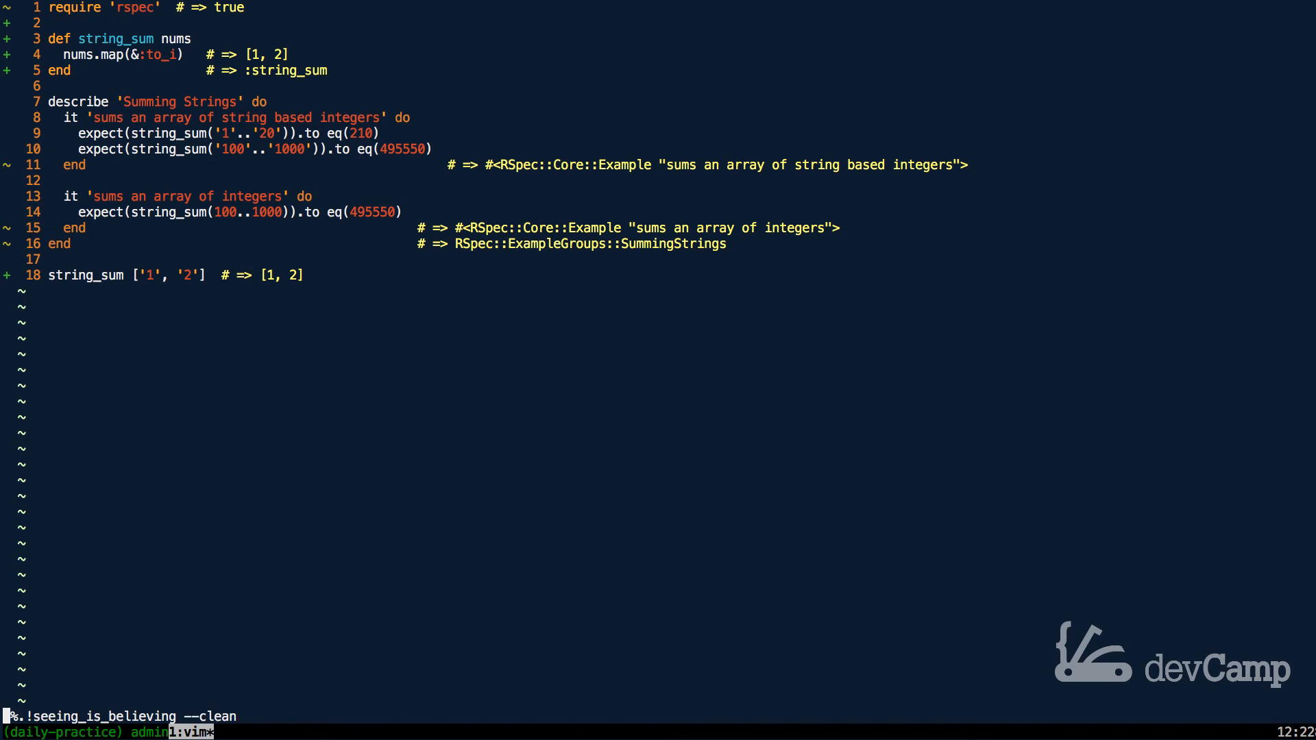
{"action": "type", "text": ".inject"}
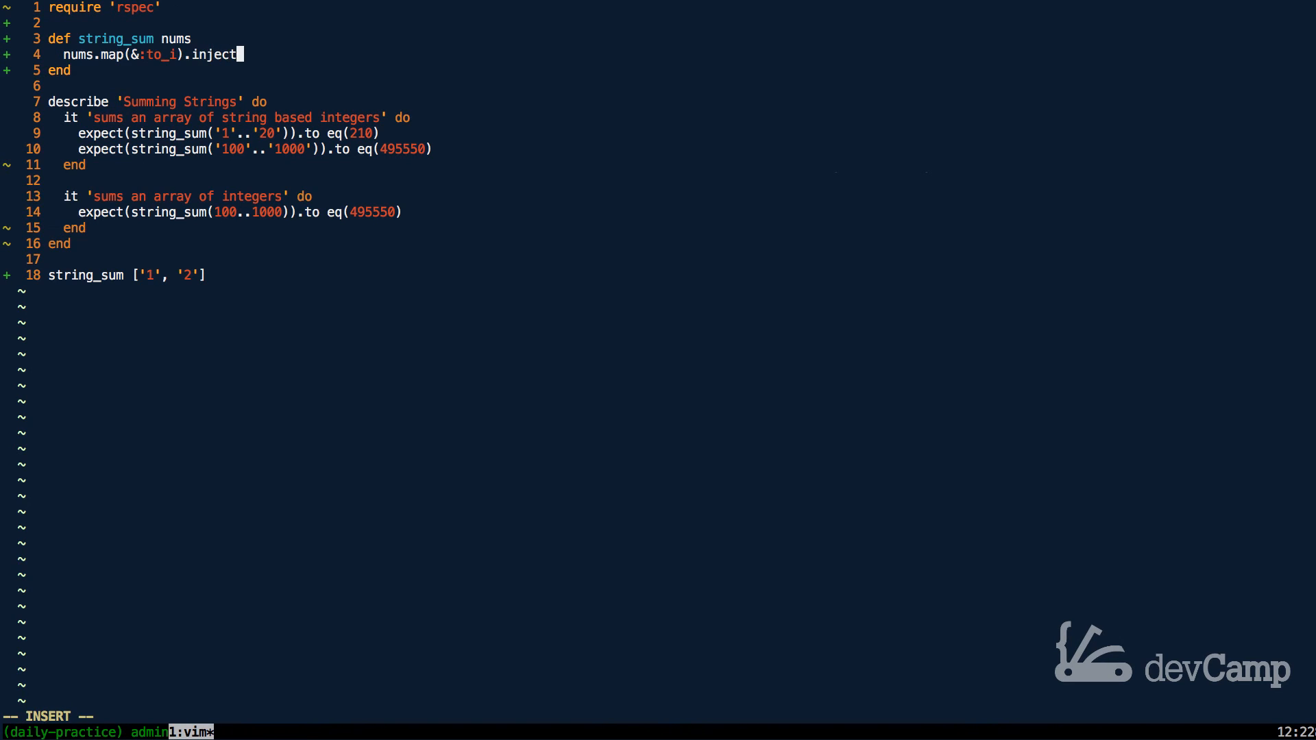
{"action": "type", "text": "(&"}
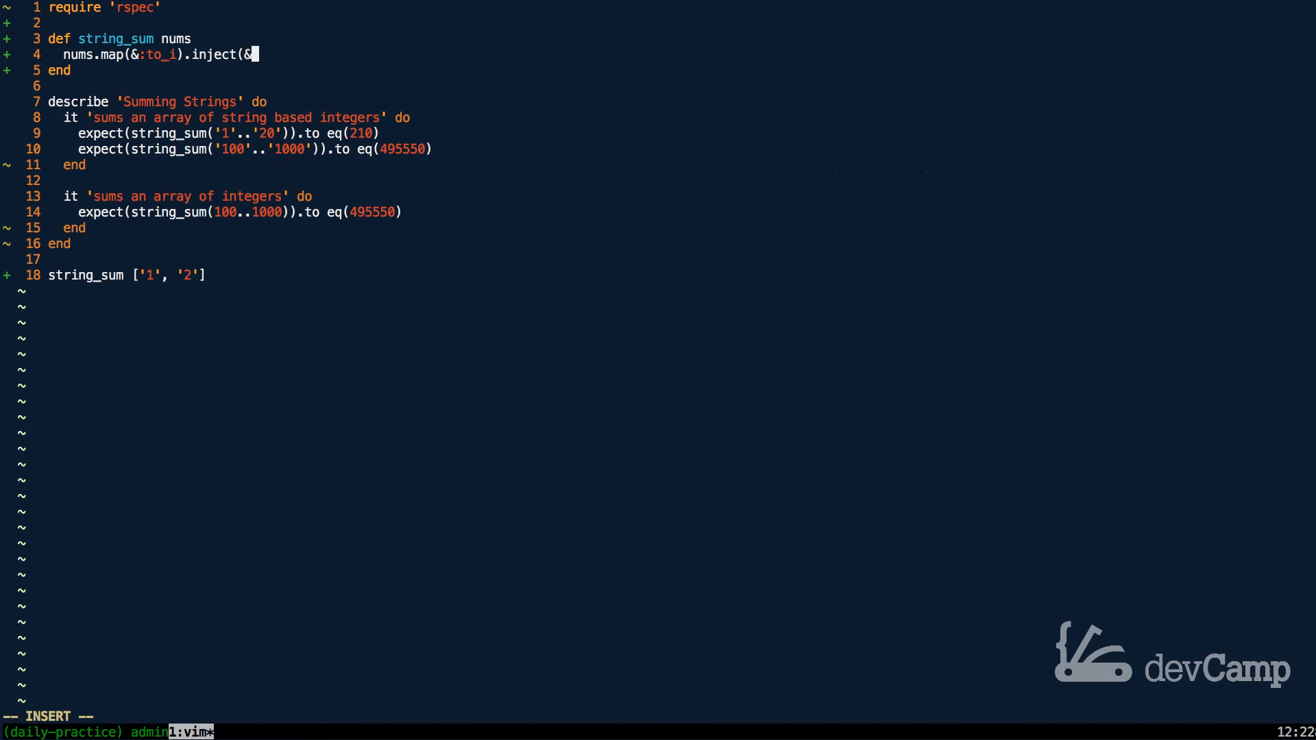
{"action": "type", "text": ":+)"}
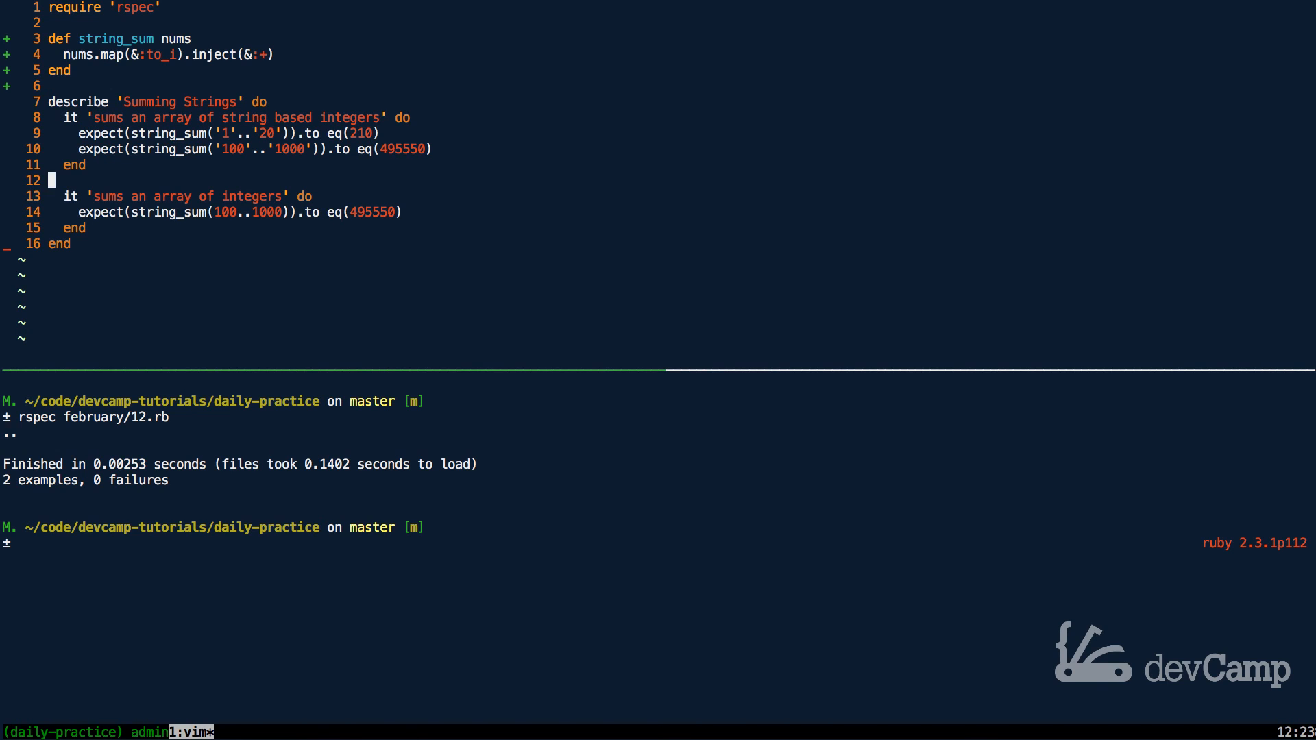